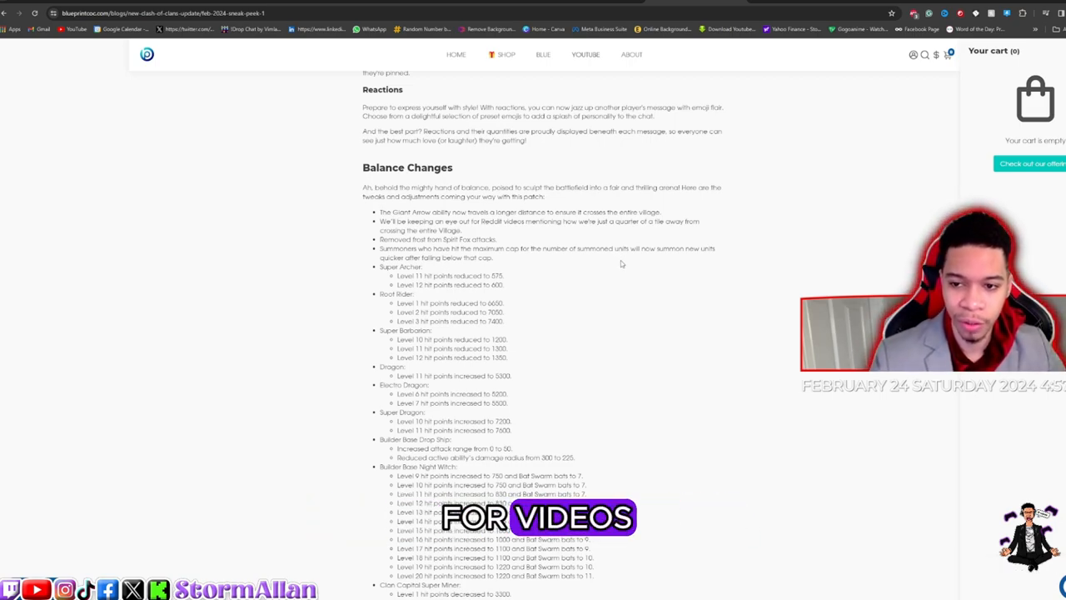
scroll("up", 3)
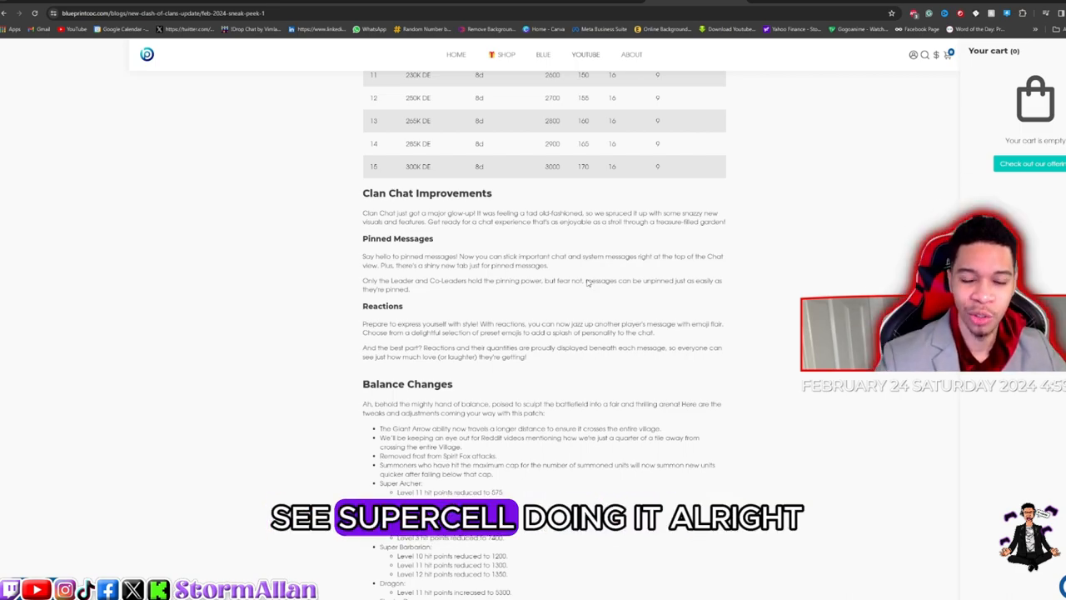
scroll("up", 3)
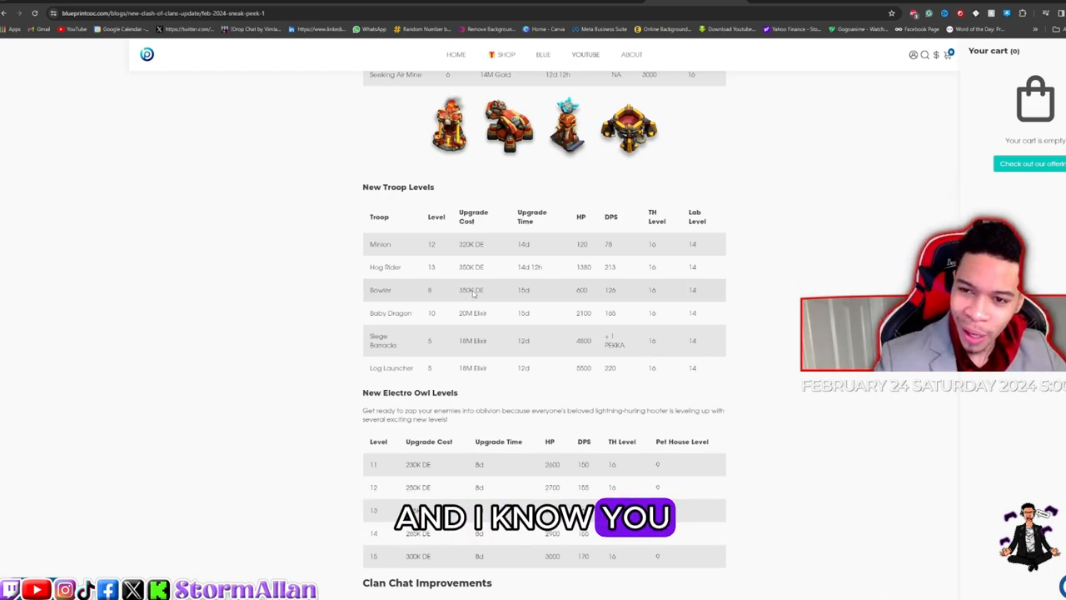
scroll("down", 3)
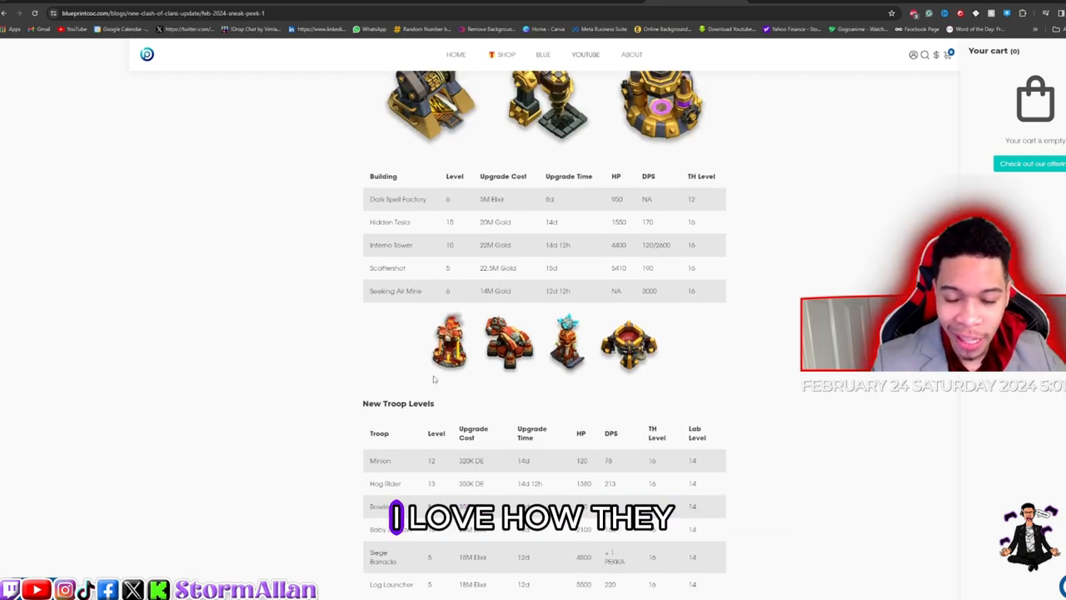
scroll("down", 3)
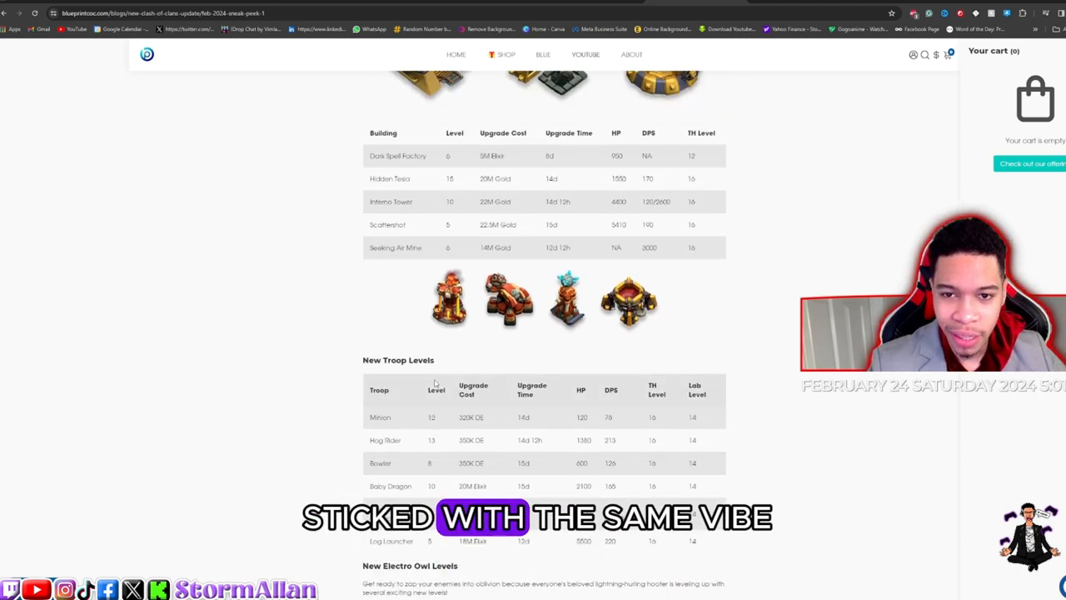
scroll("down", 3)
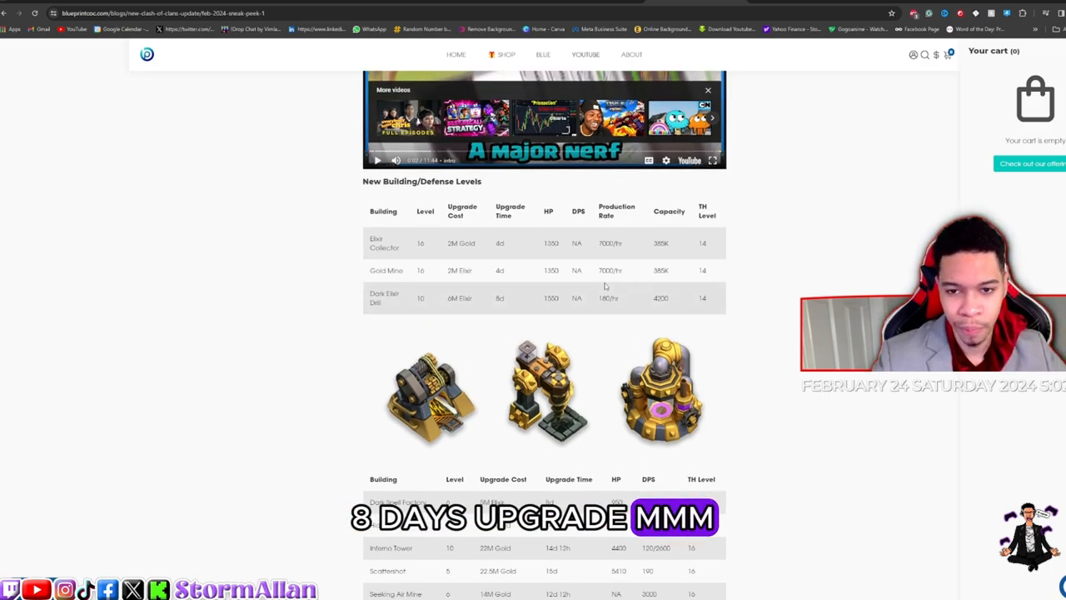
scroll("down", 3)
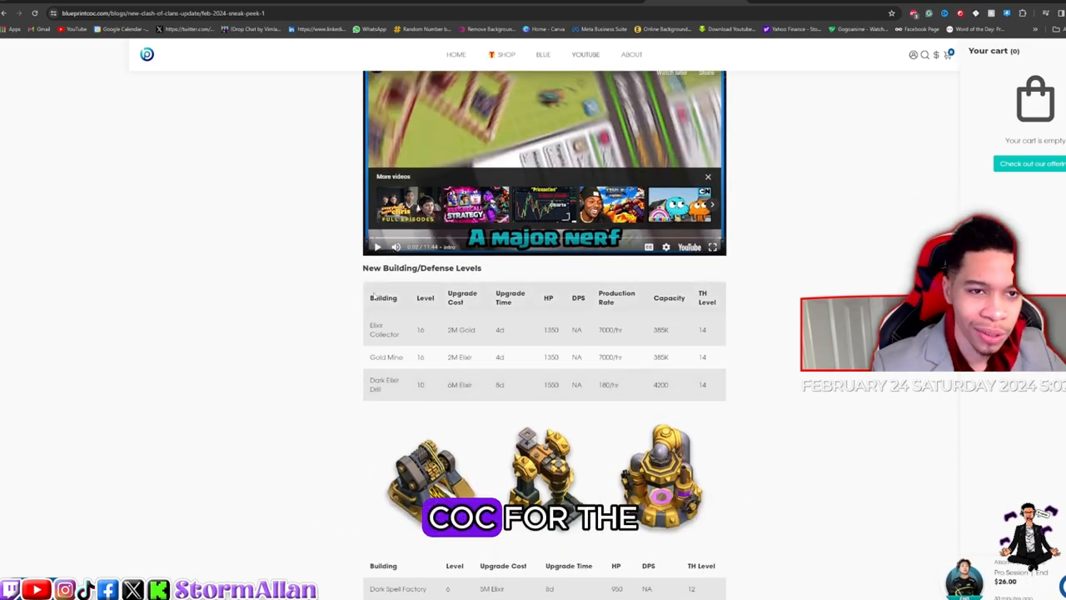
scroll("up", 3)
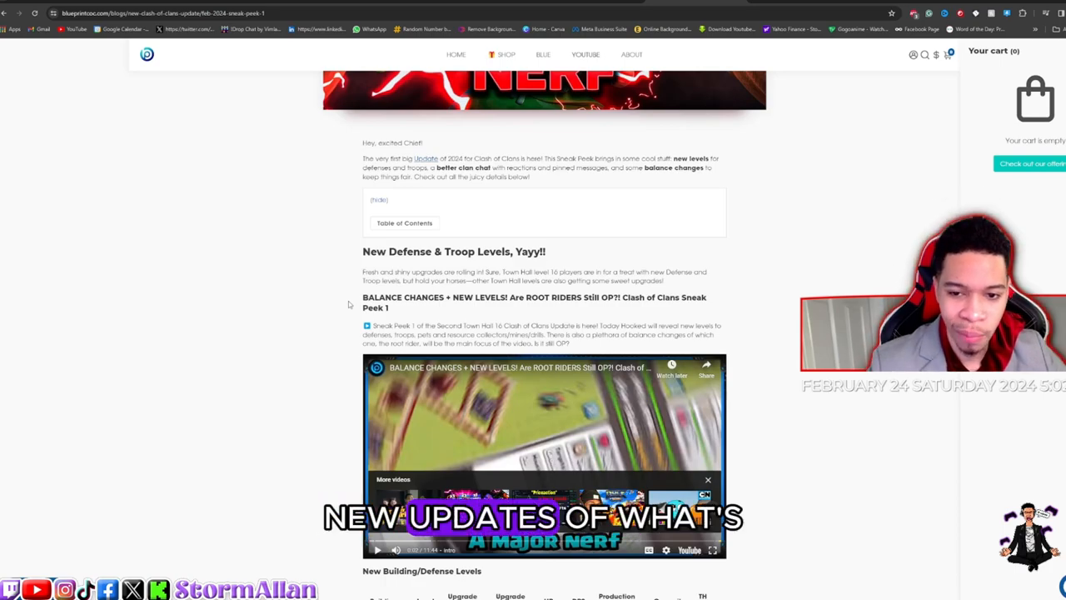